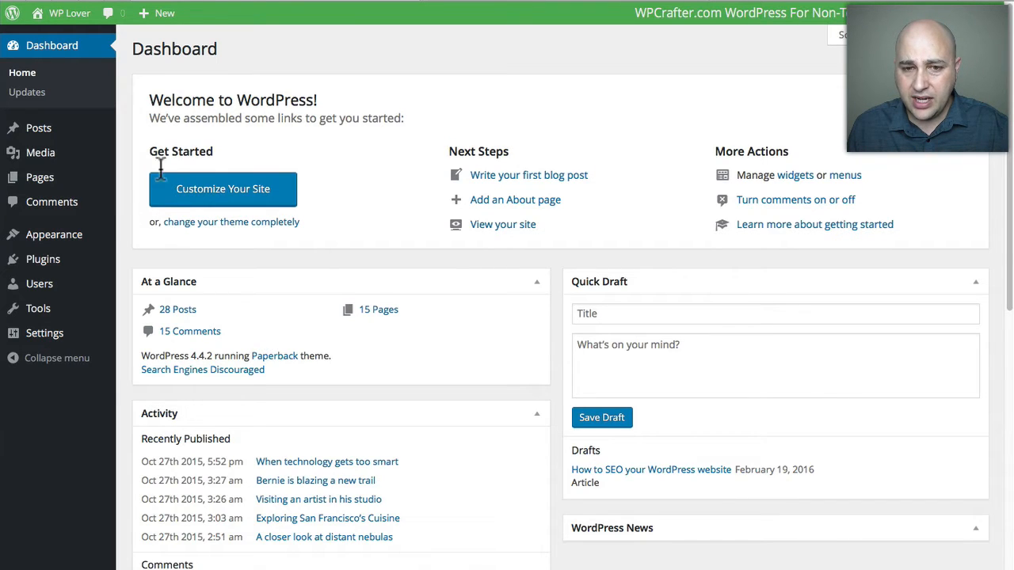
mouse_move(142, 196)
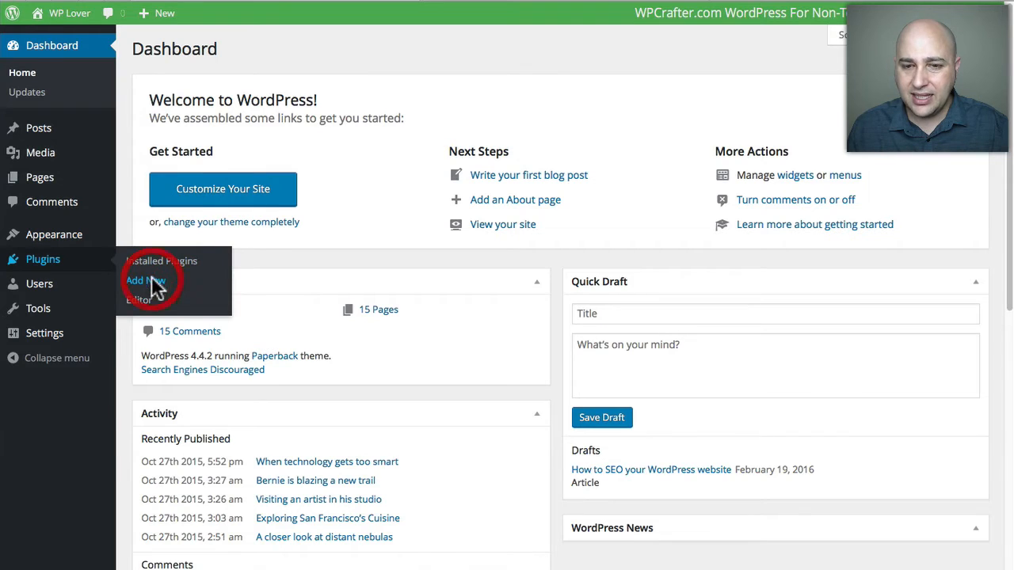
Search the plugin directory for 'WP-SpamShield' from Add New Plugins
click(145, 280)
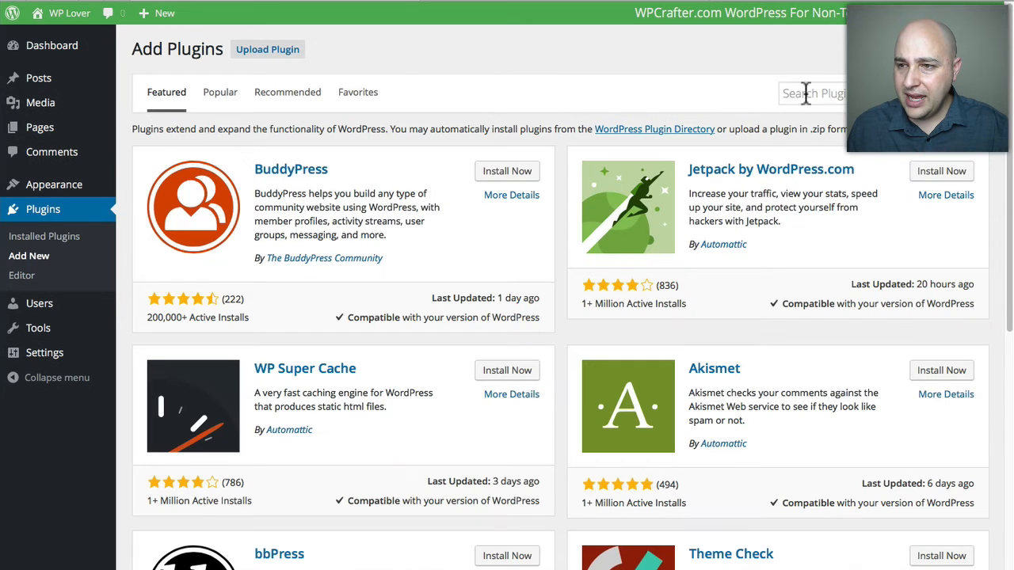
text(WP-SpamSh)
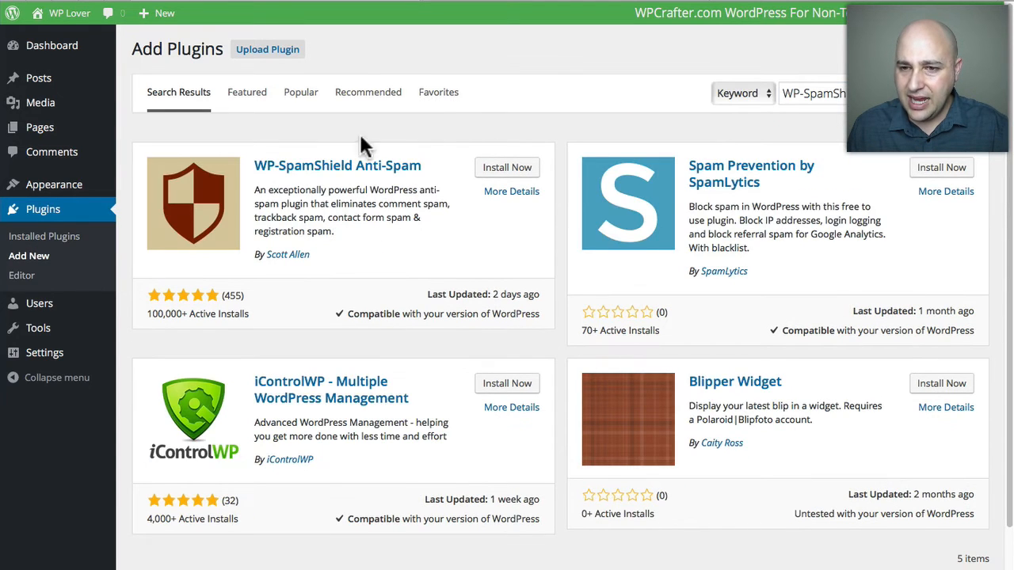
mouse_move(147, 324)
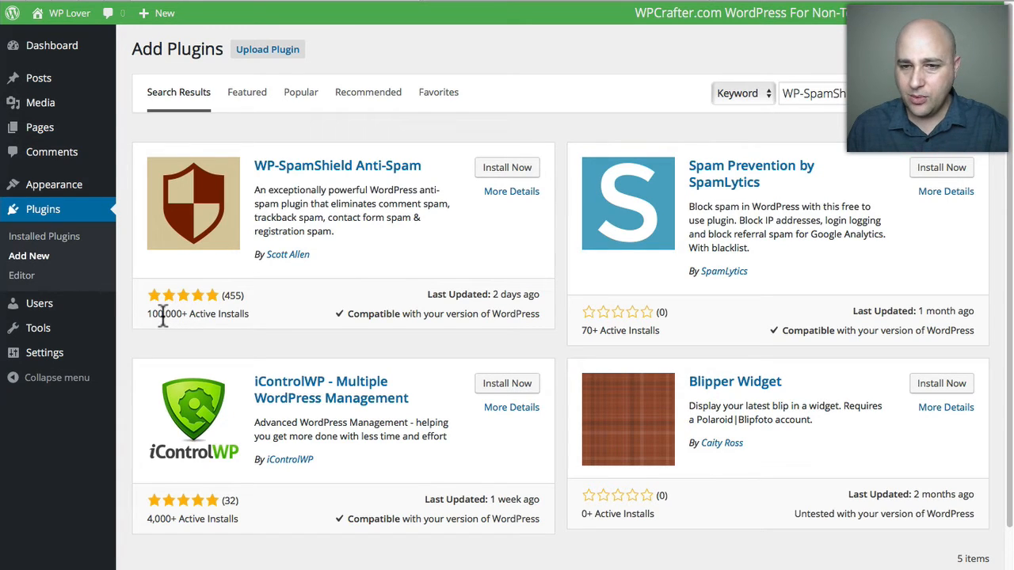
mouse_move(506, 167)
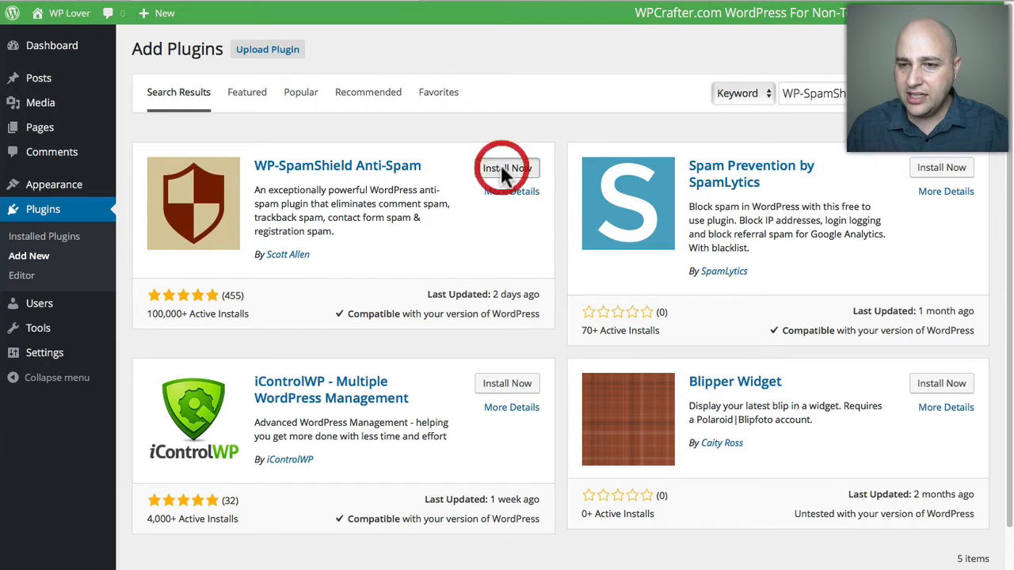
Install WP-SpamShield Anti-Spam 1.9.7.3 and activate it
click(506, 167)
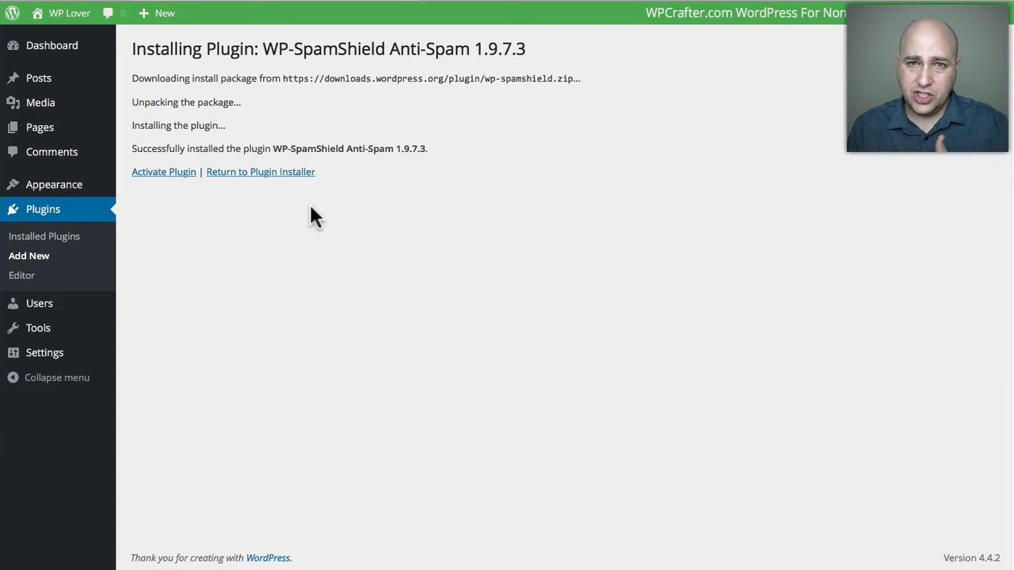
mouse_move(186, 210)
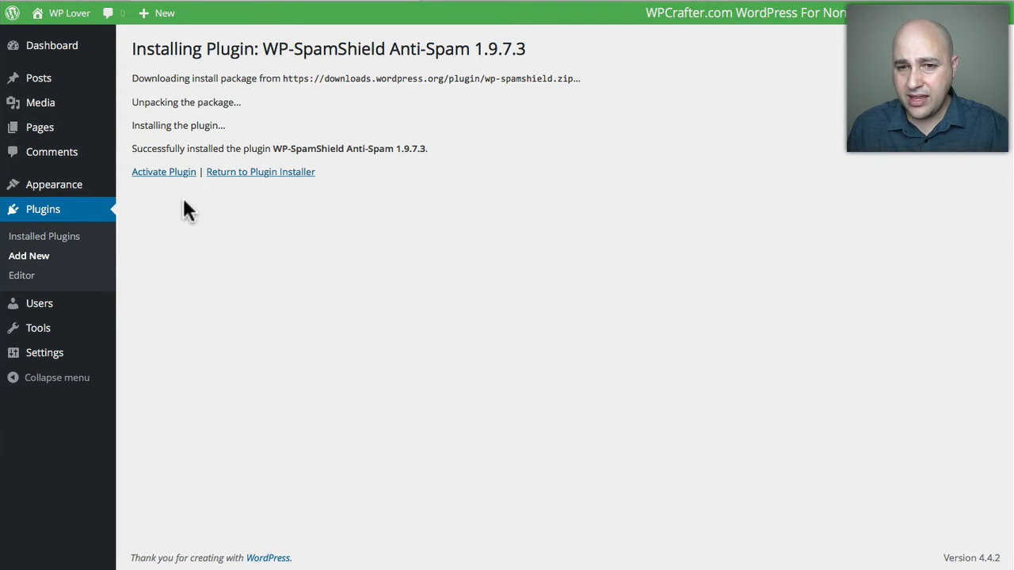
mouse_move(178, 151)
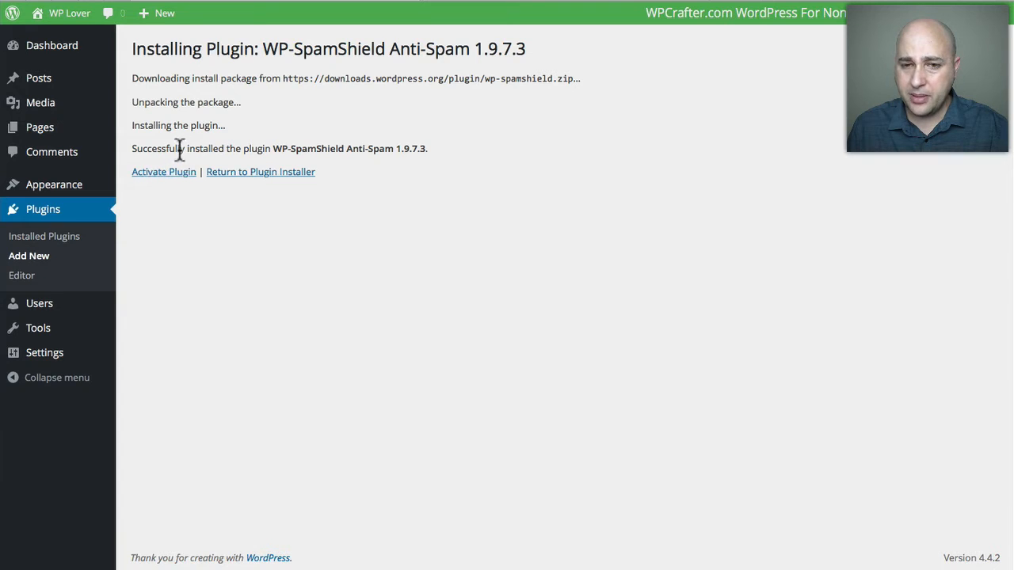
mouse_move(164, 172)
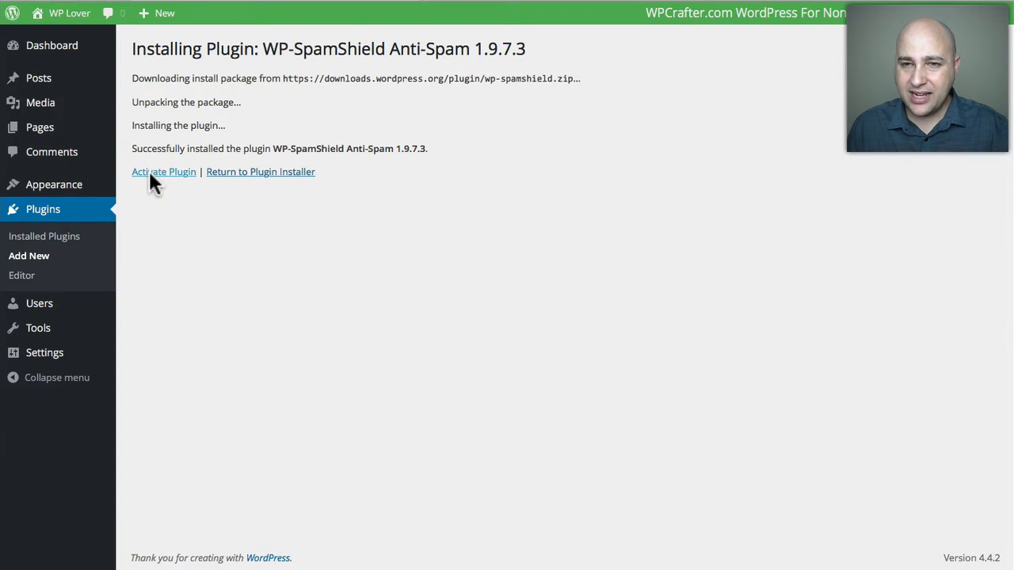
click(164, 172)
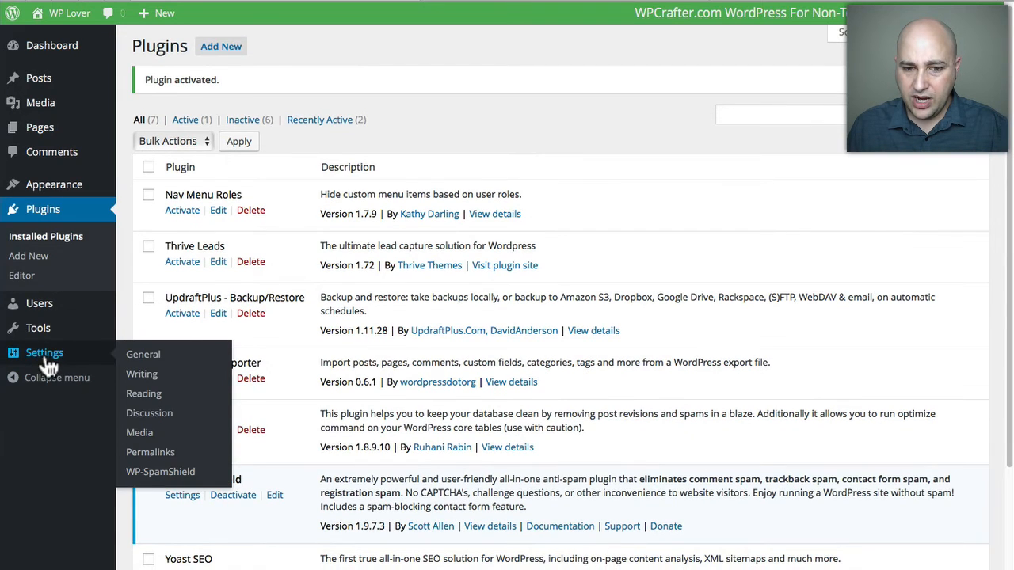
mouse_move(149, 451)
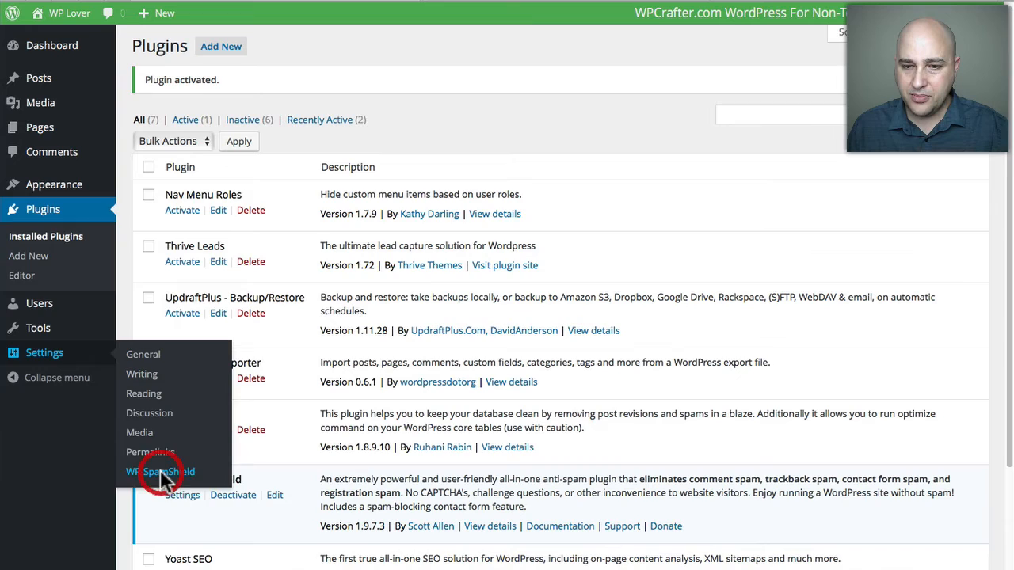
click(168, 472)
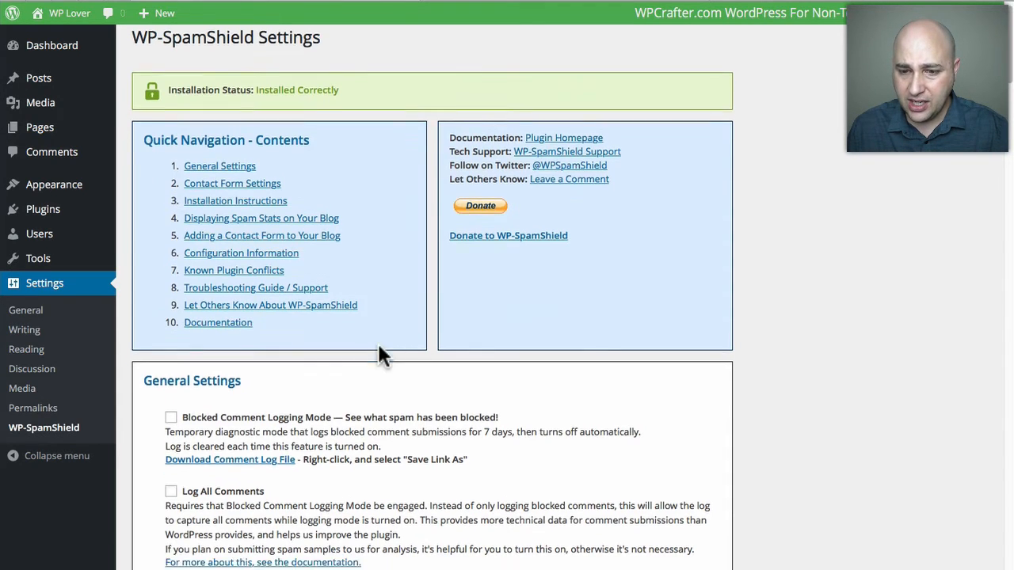
scroll(down, 3)
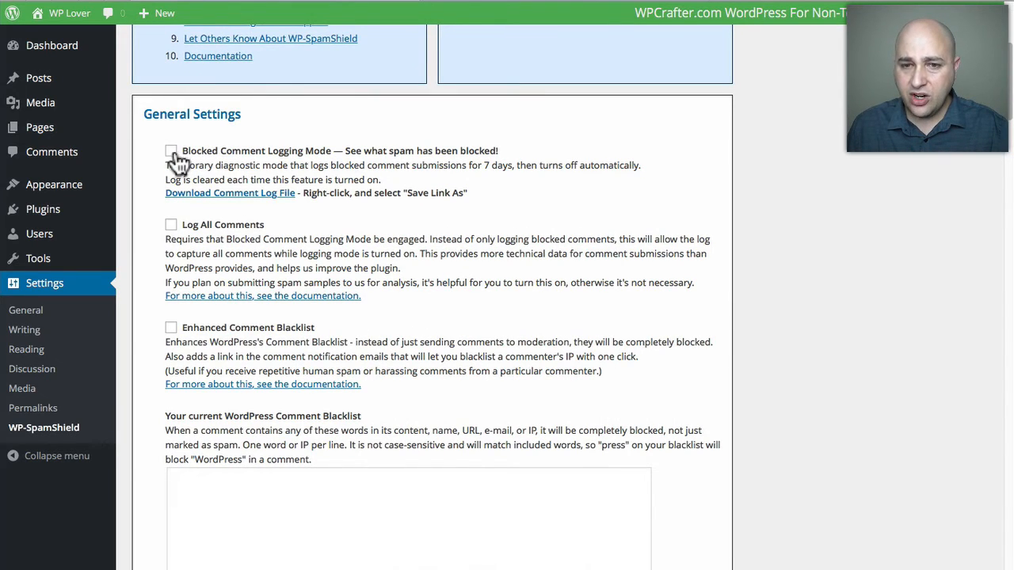
mouse_move(181, 165)
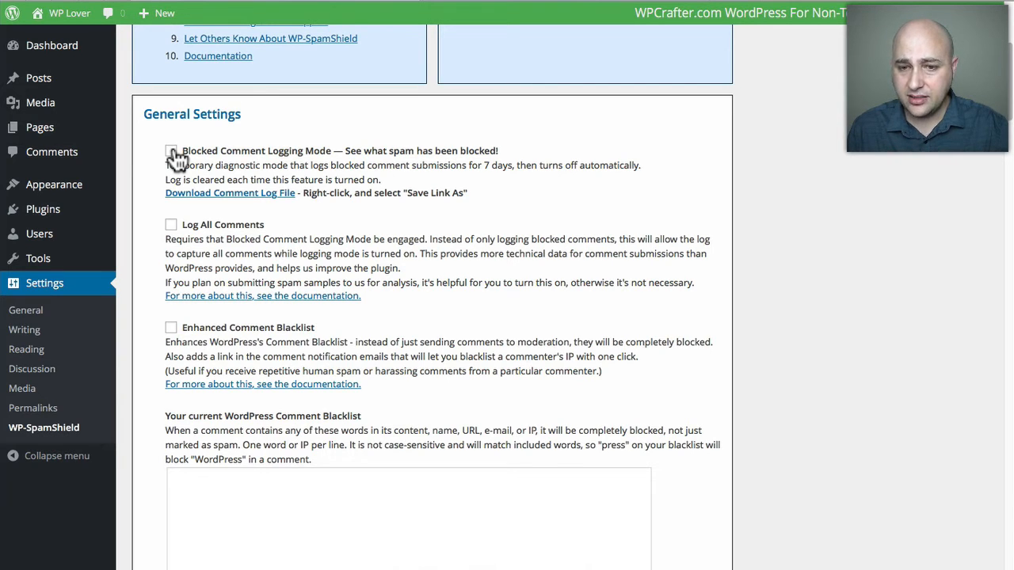
scroll(down, 3)
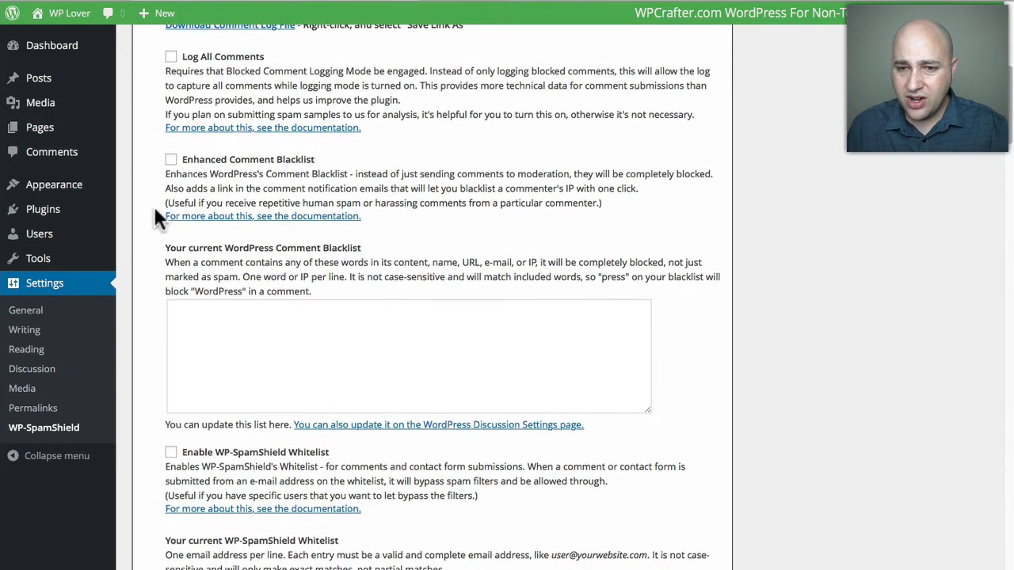
scroll(down, 3)
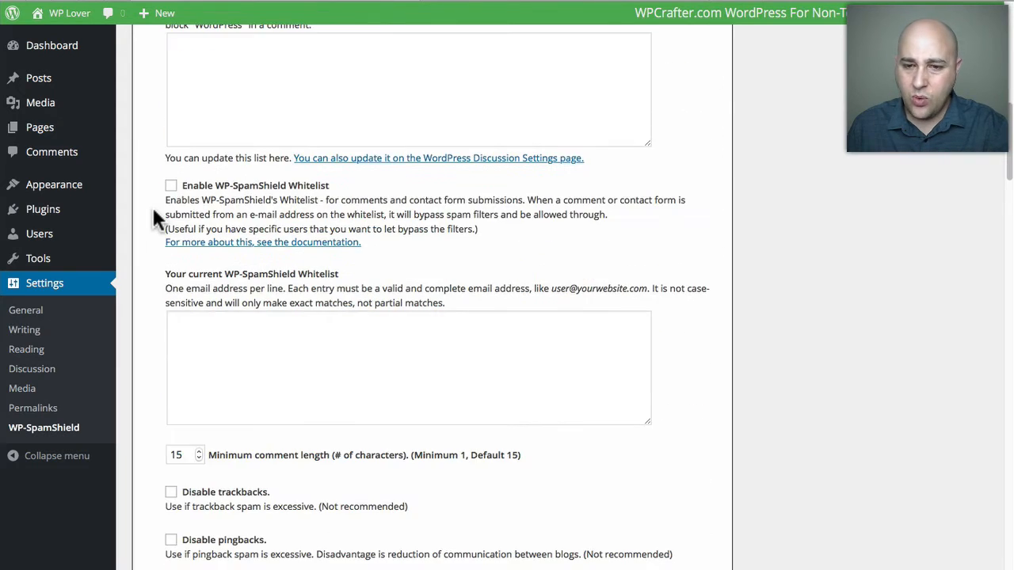
scroll(down, 3)
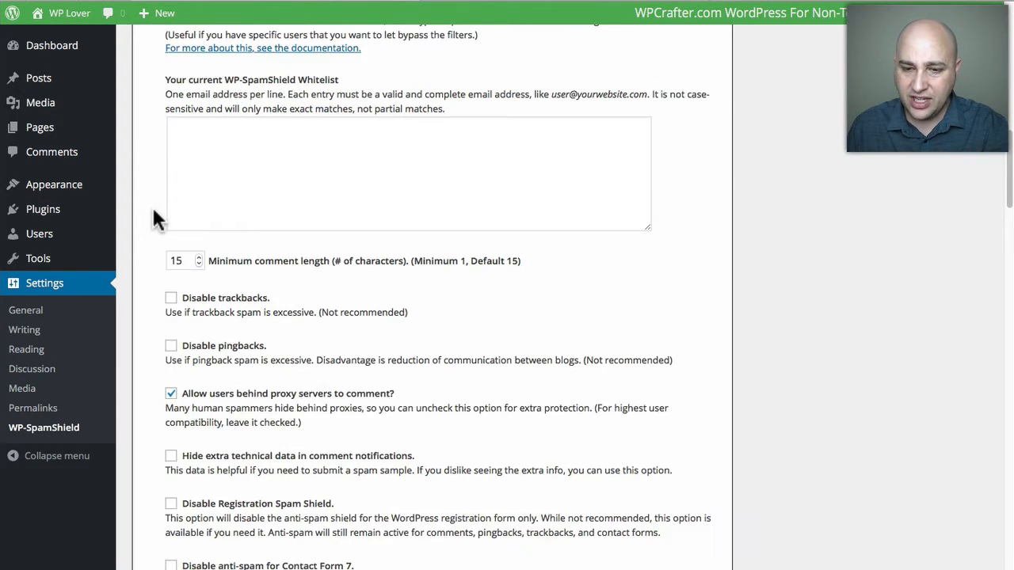
scroll(up, 3)
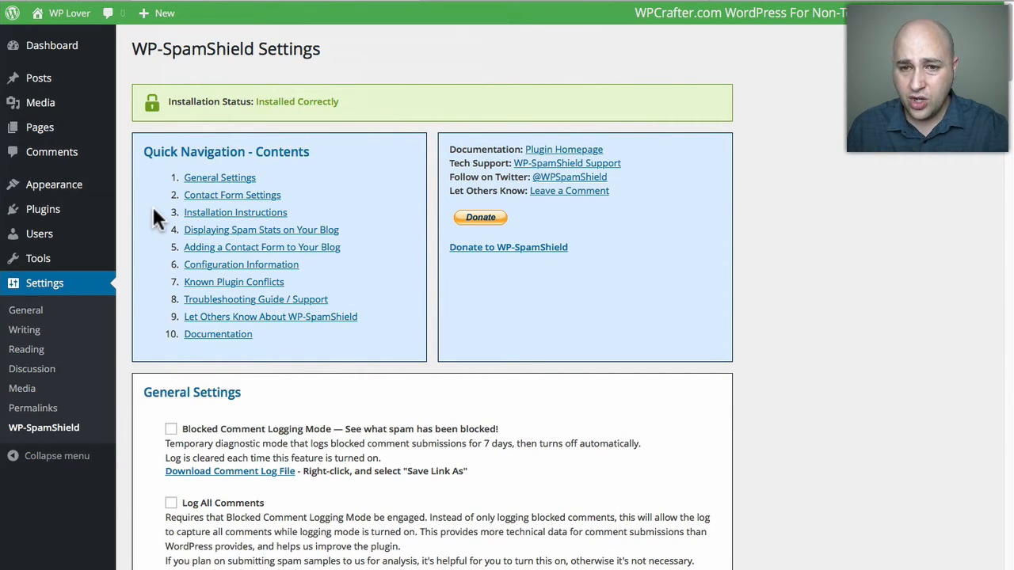
mouse_move(158, 235)
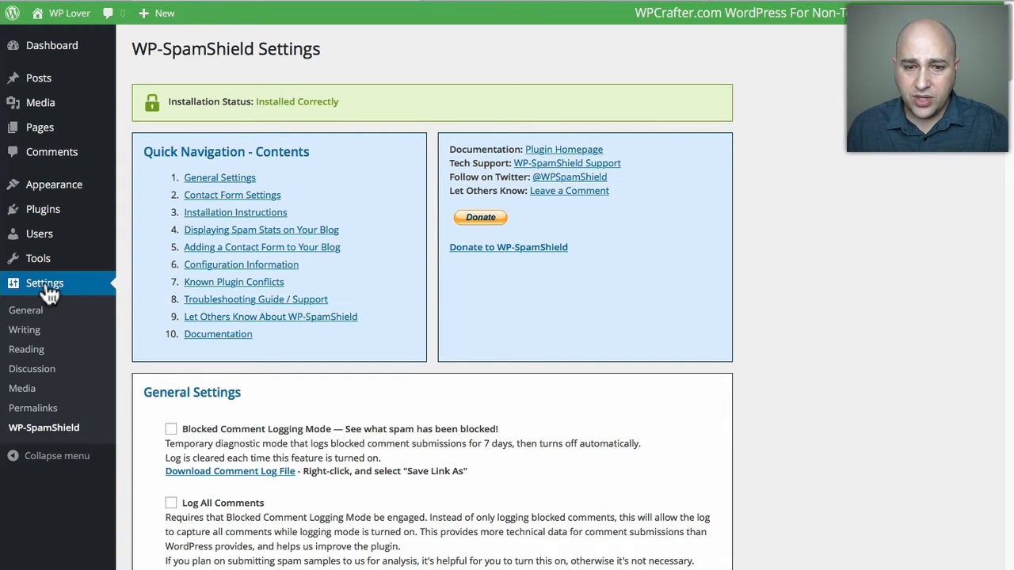
mouse_move(32, 369)
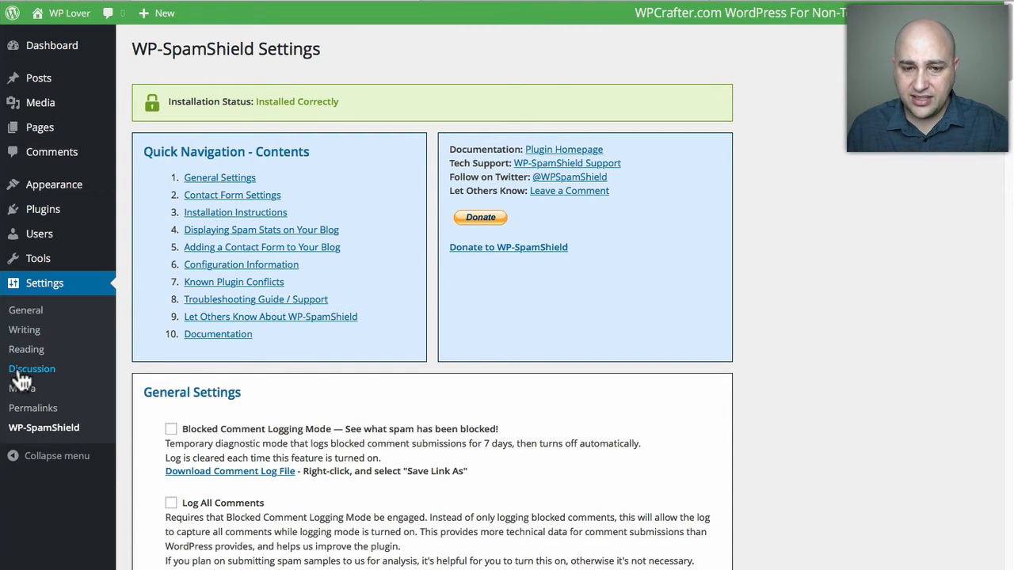
In Discussion settings, enable 'Comment must be manually approved' before comments appear
click(32, 369)
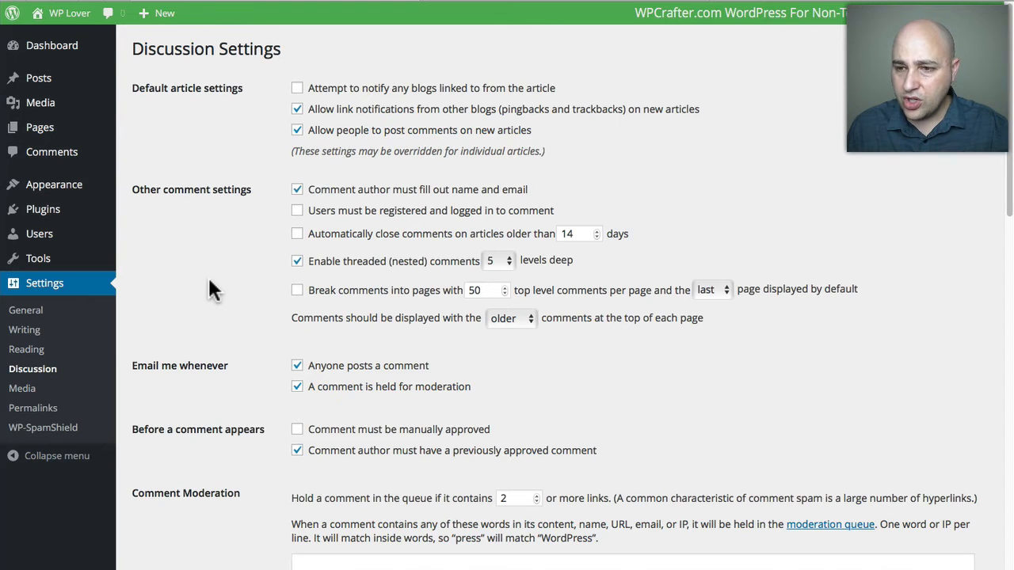
mouse_move(265, 273)
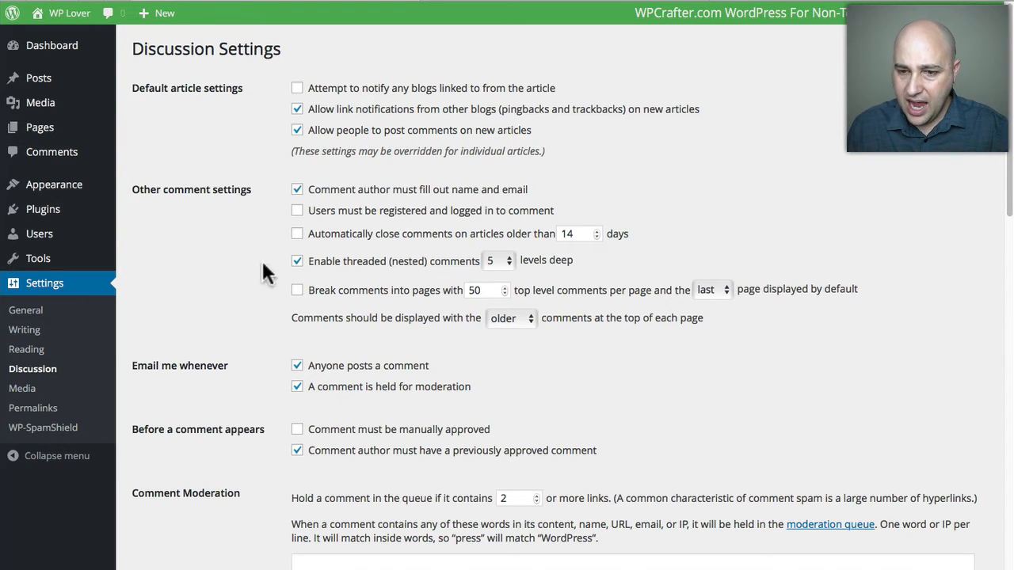
scroll(down, 3)
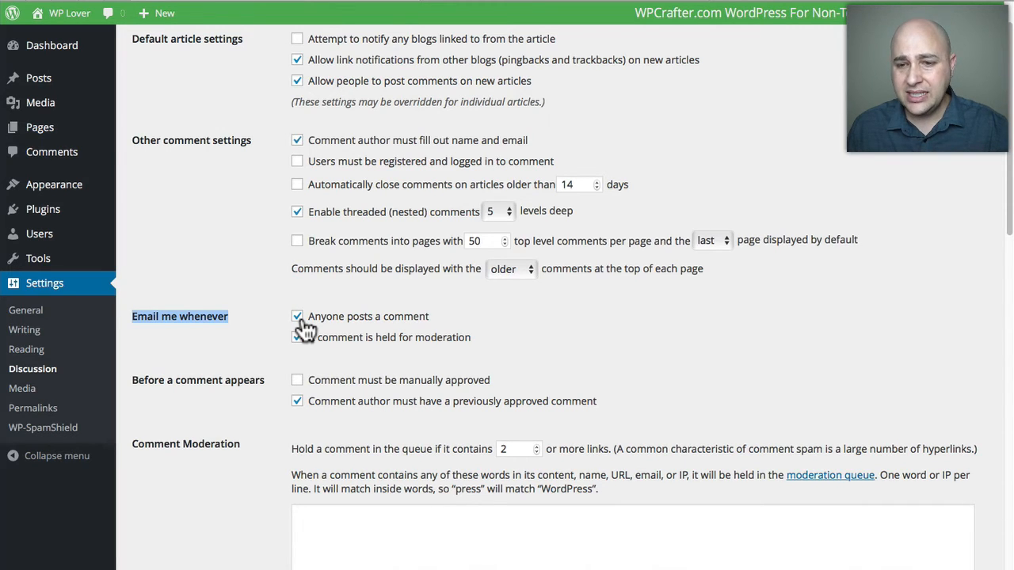
click(297, 337)
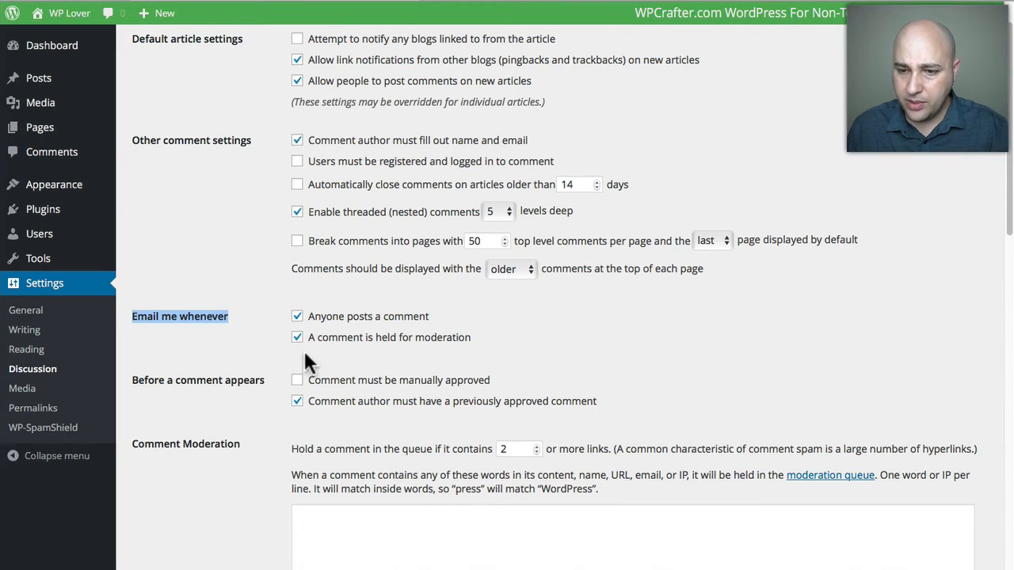
scroll(down, 3)
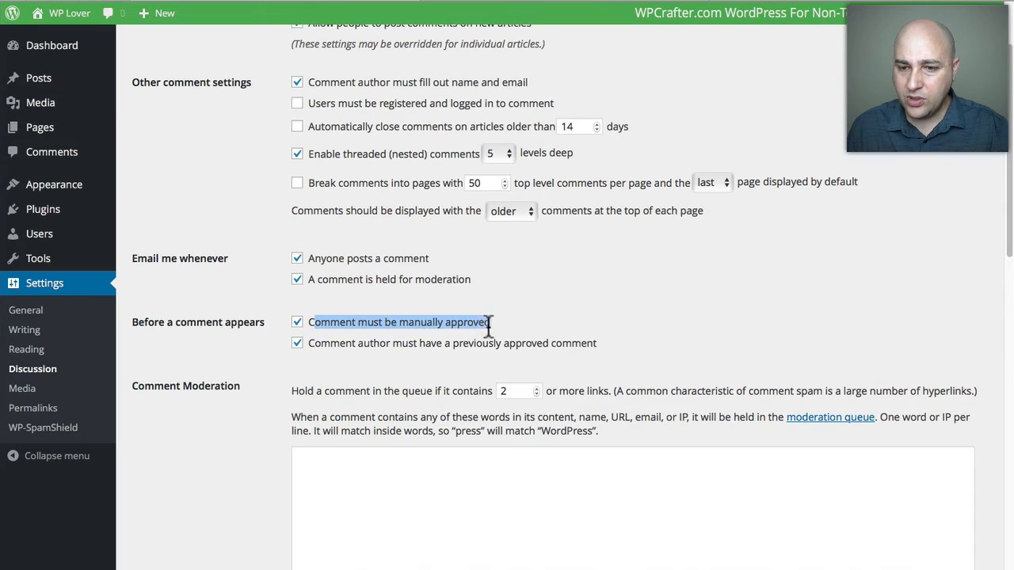
mouse_move(274, 333)
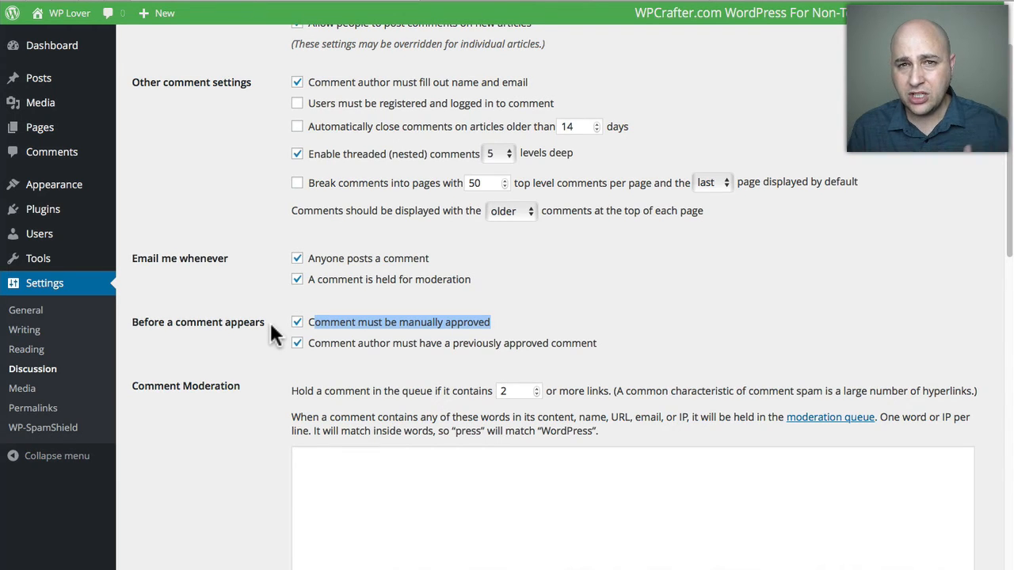
mouse_move(331, 352)
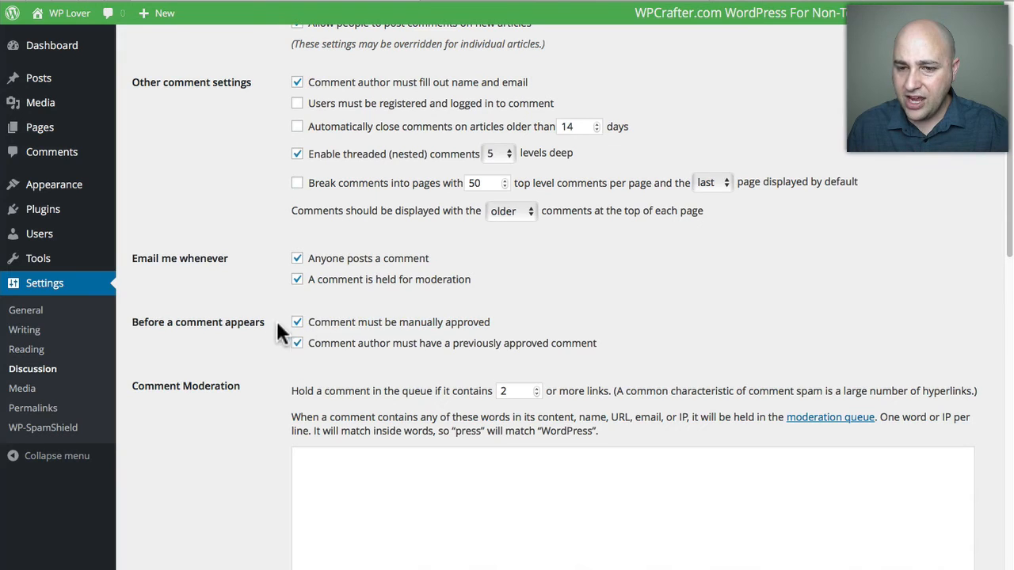
mouse_move(388, 331)
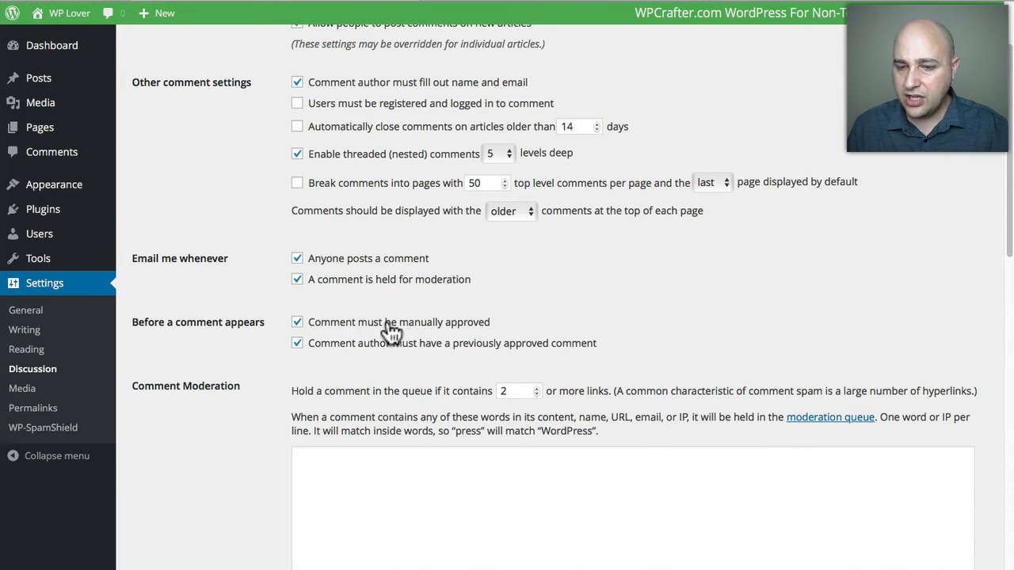
mouse_move(396, 317)
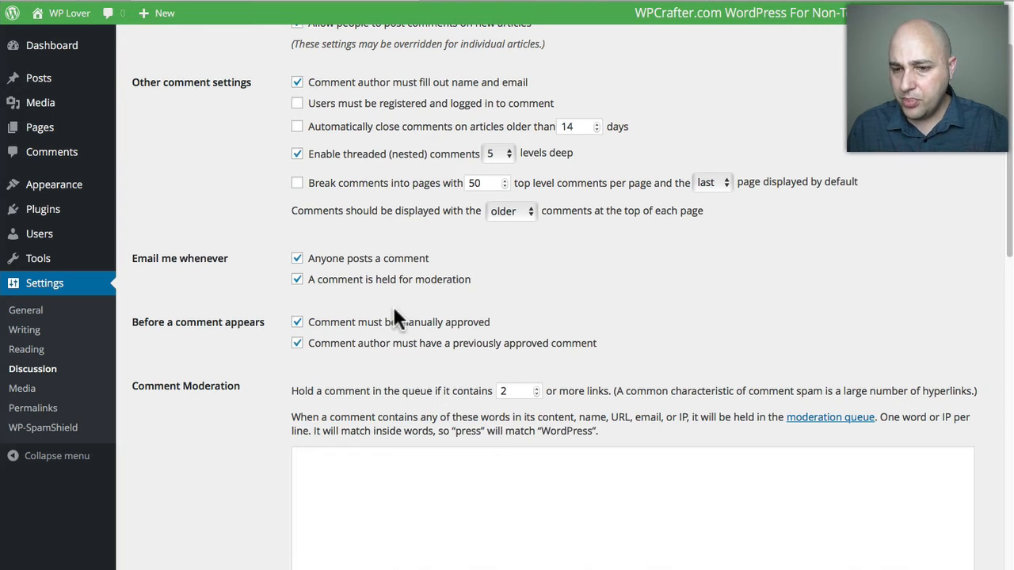
mouse_move(364, 371)
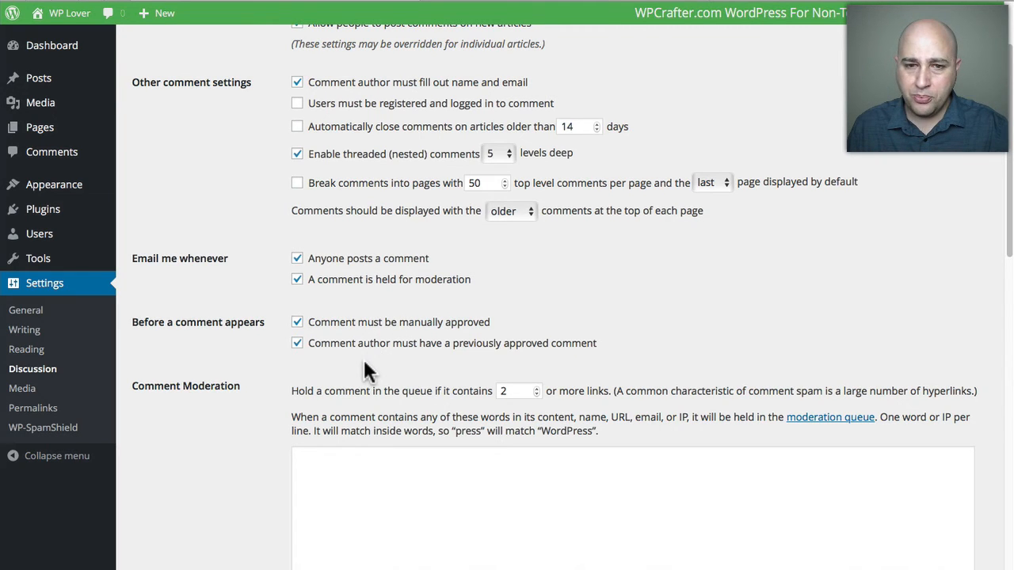
scroll(up, 3)
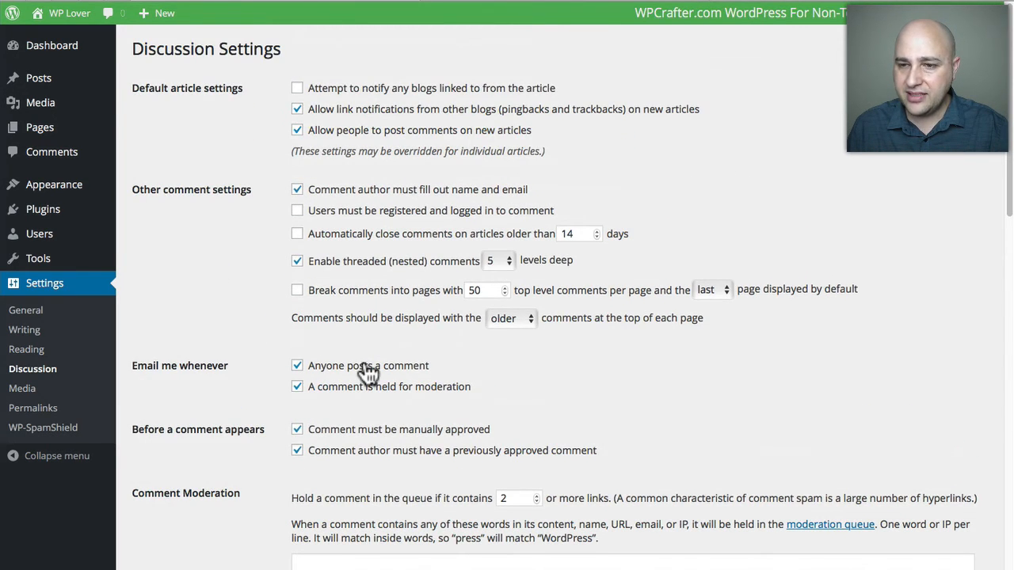
scroll(down, 3)
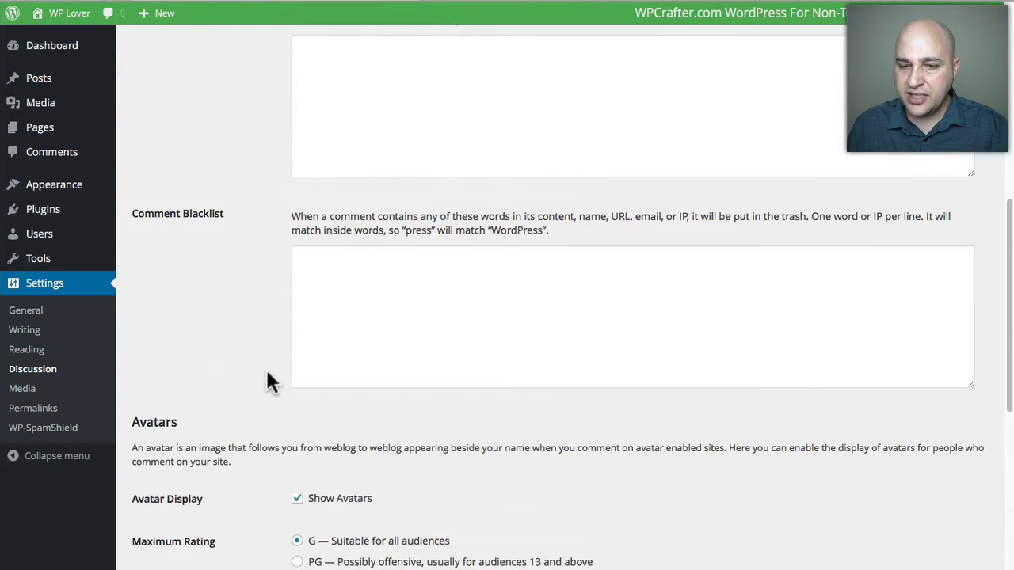
scroll(up, 3)
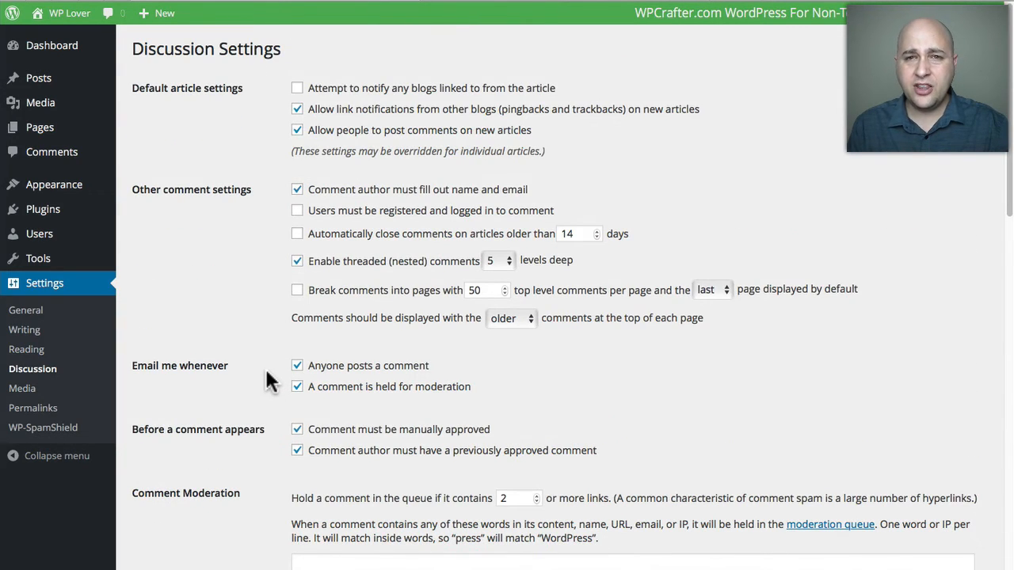